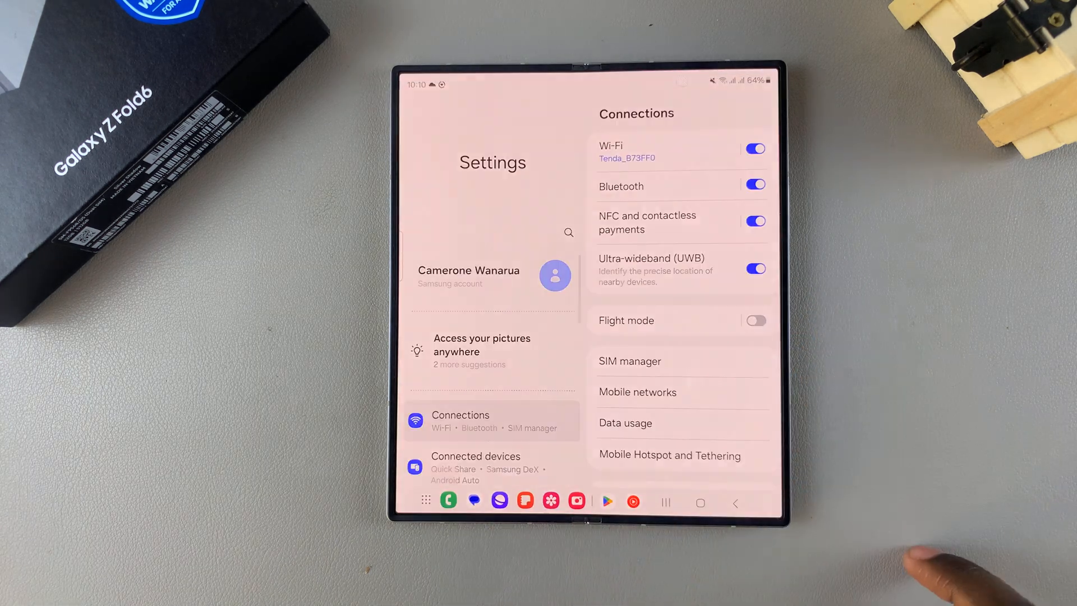
Reach About phone's Software information where Build number taps unlock Developer options
scroll("up", 3)
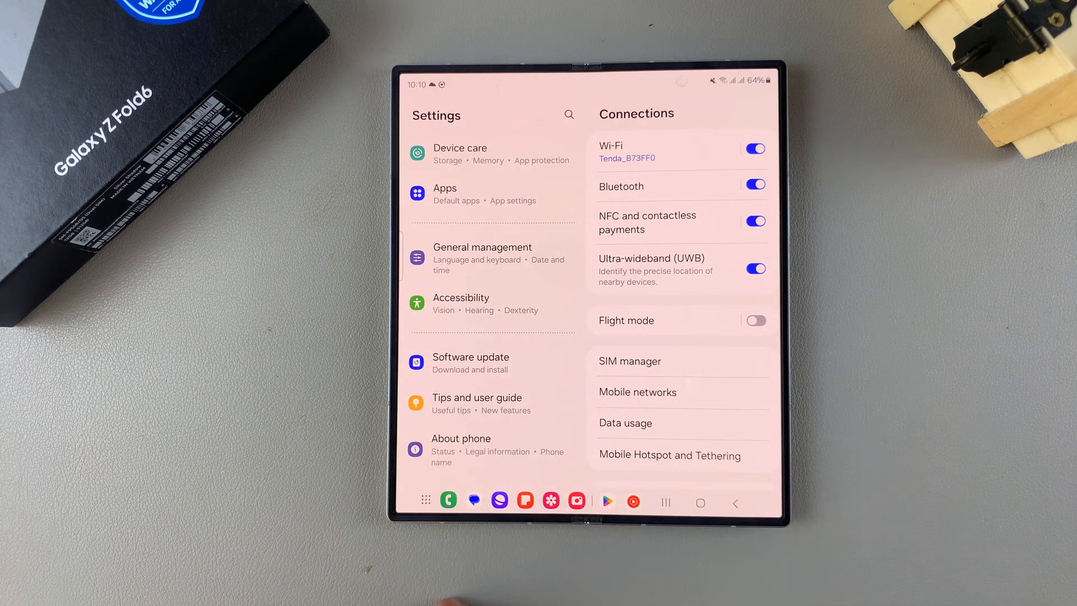
left_click(461, 449)
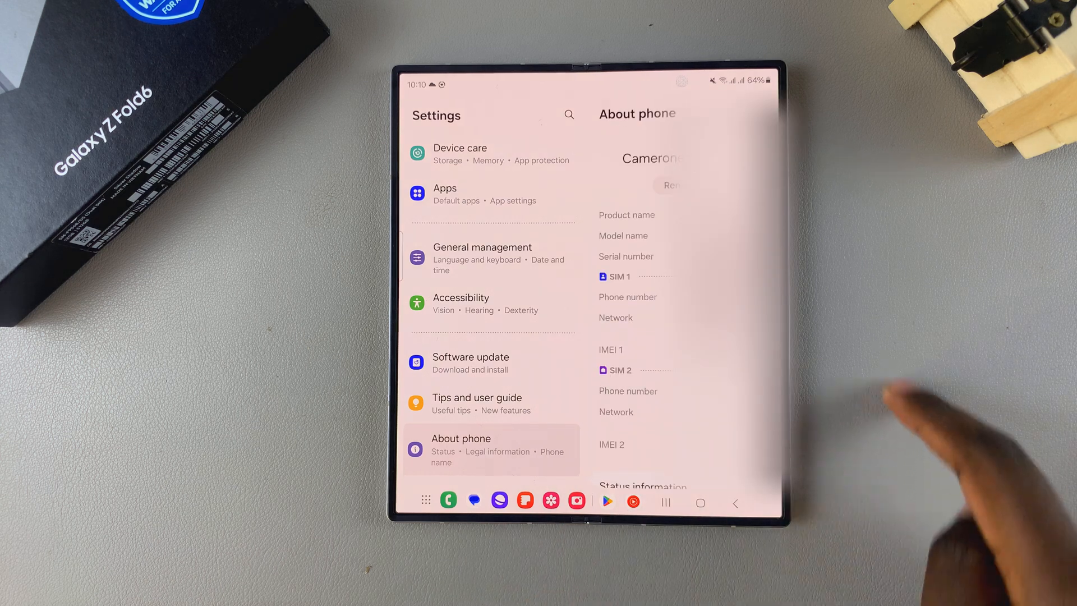
scroll("down", 3)
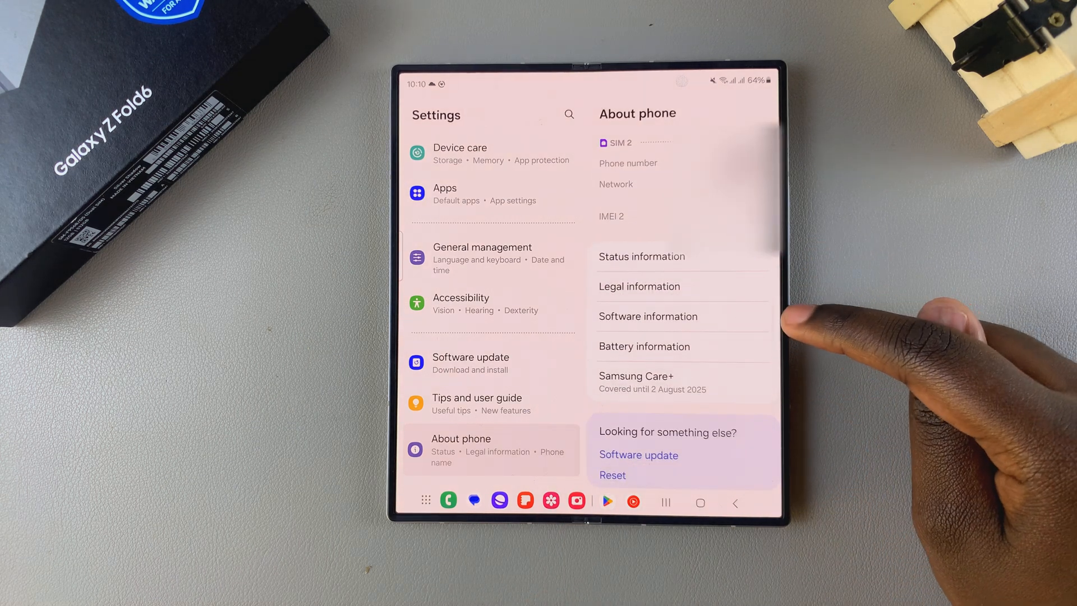
left_click(647, 316)
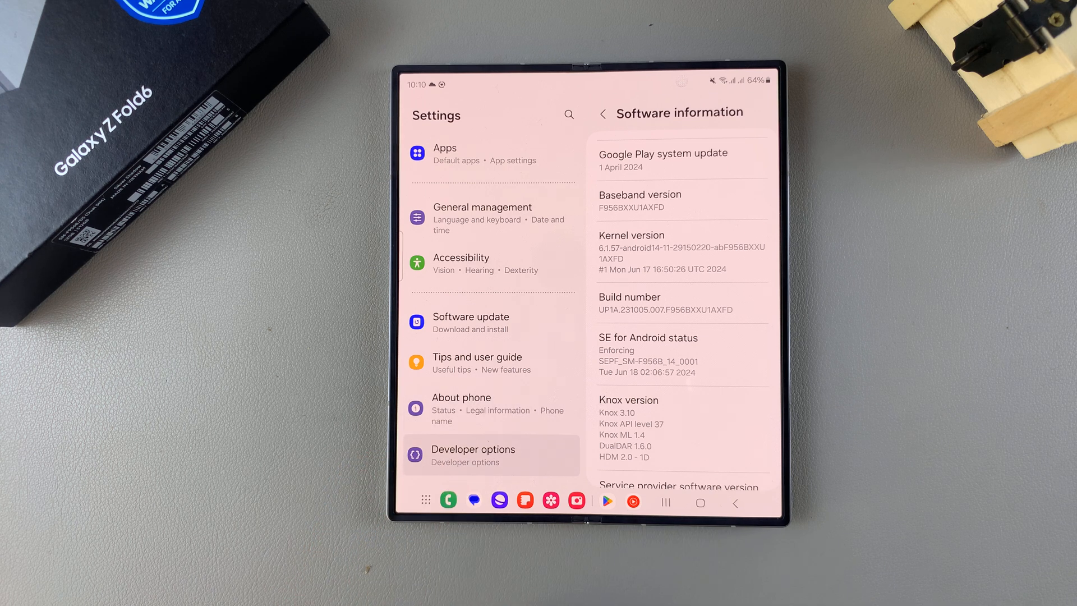
View the switched-on Developer options page down to its Debugging section
left_click(473, 454)
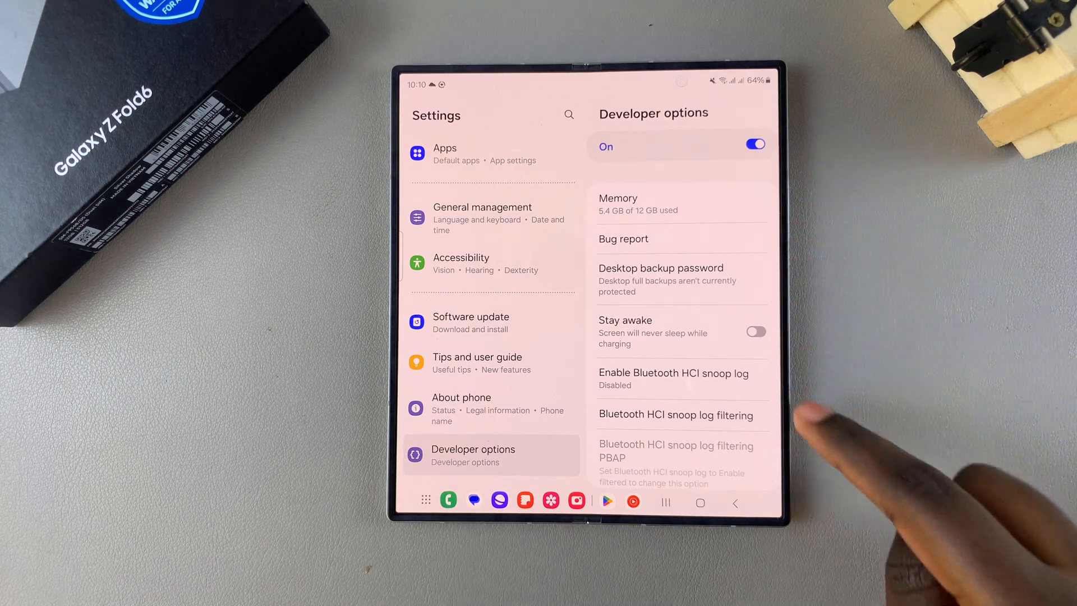
scroll("down", 3)
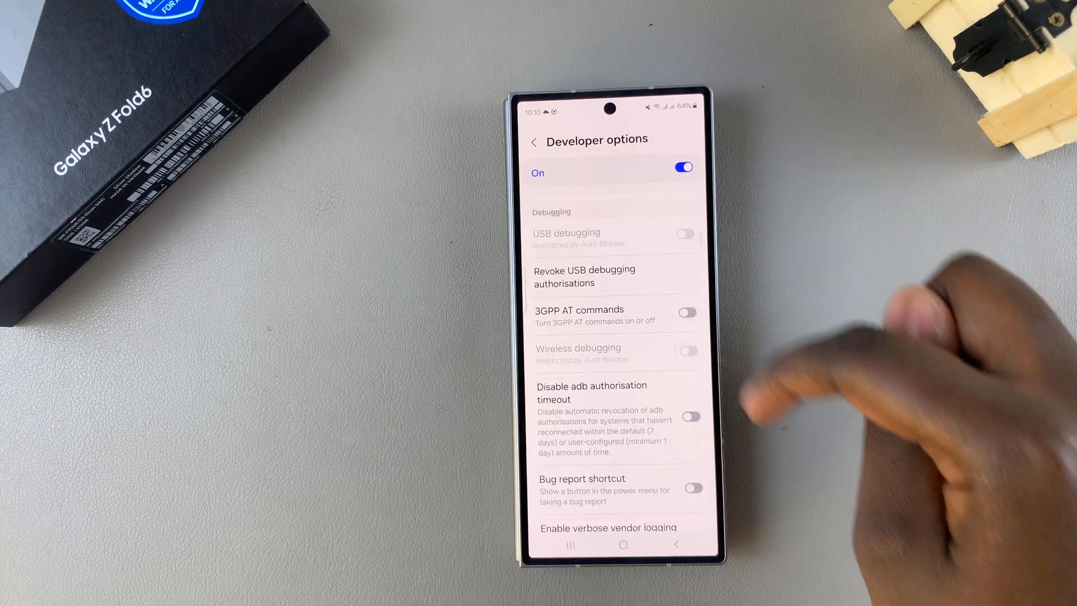
Turn the Developer options master toggle off and return to the home screen
scroll("up", 3)
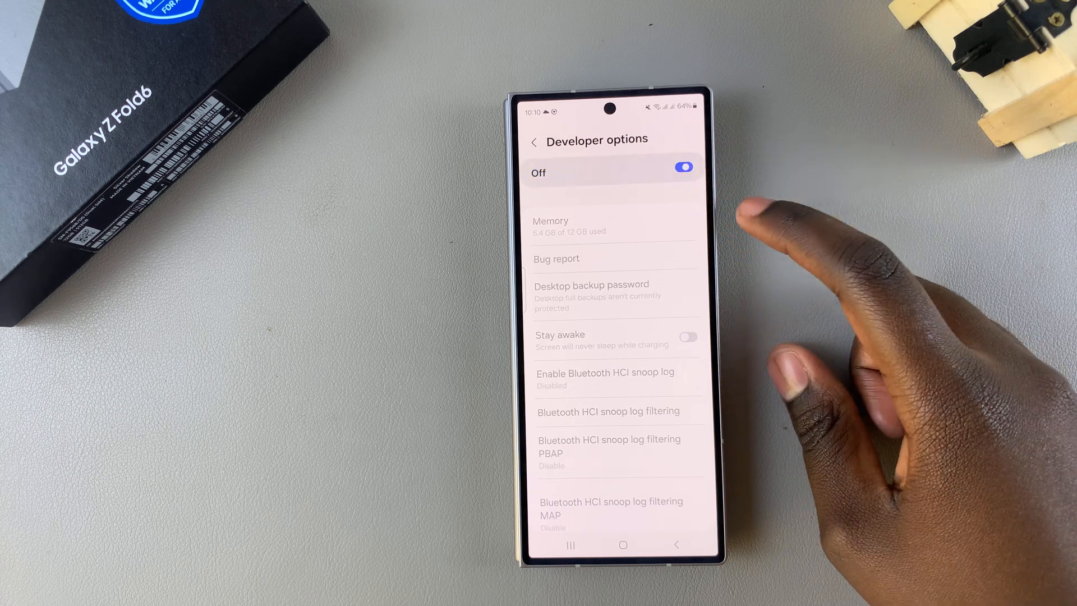
left_click(680, 166)
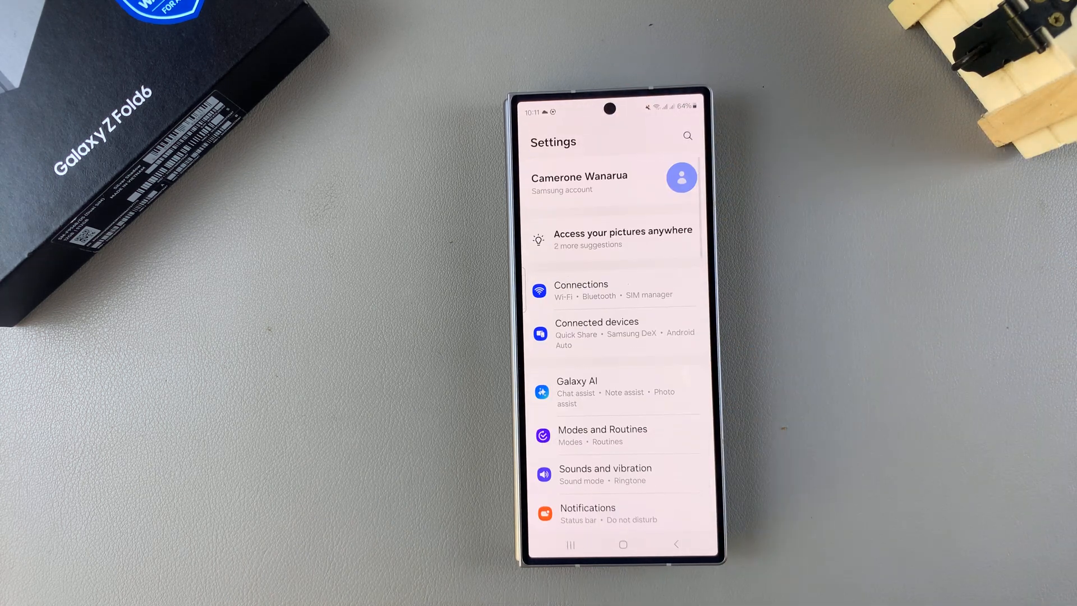
left_click(622, 545)
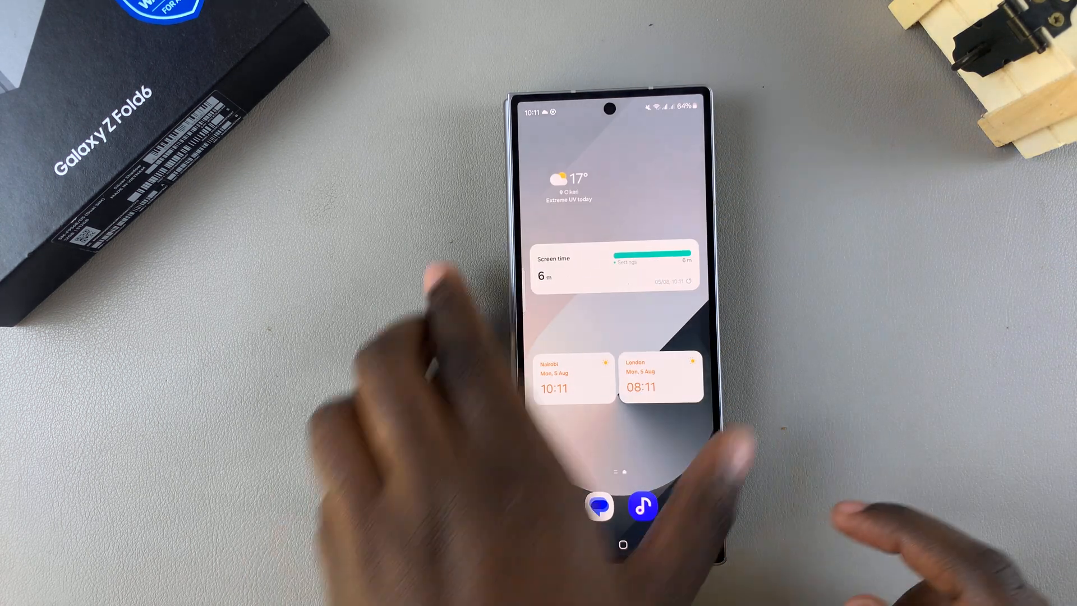